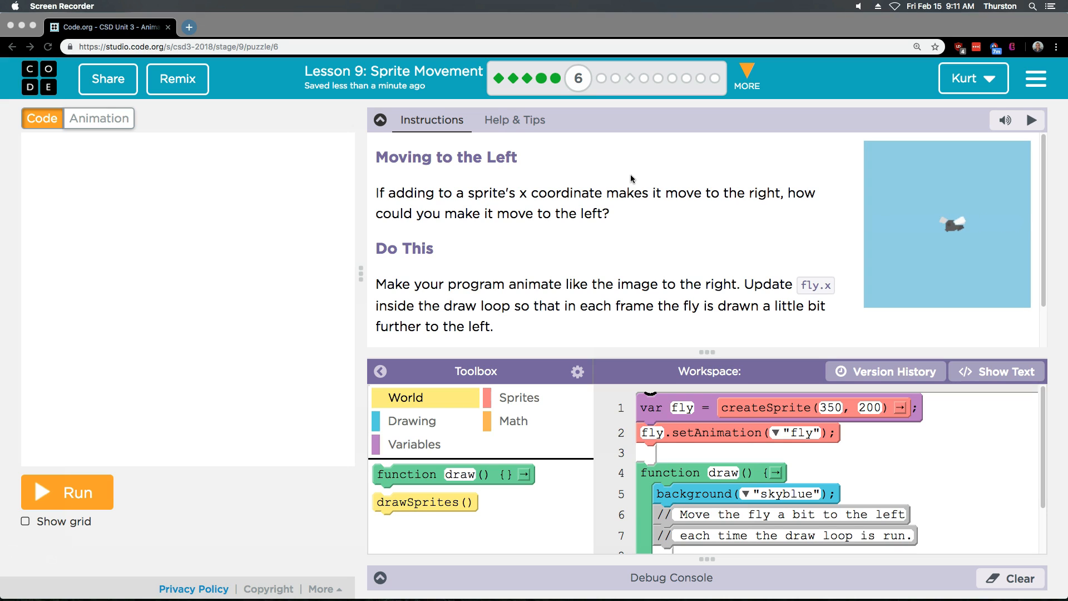
# Step: Hide the lesson instructions and run the starter program showing the stationary fly
pyautogui.scroll(-3)
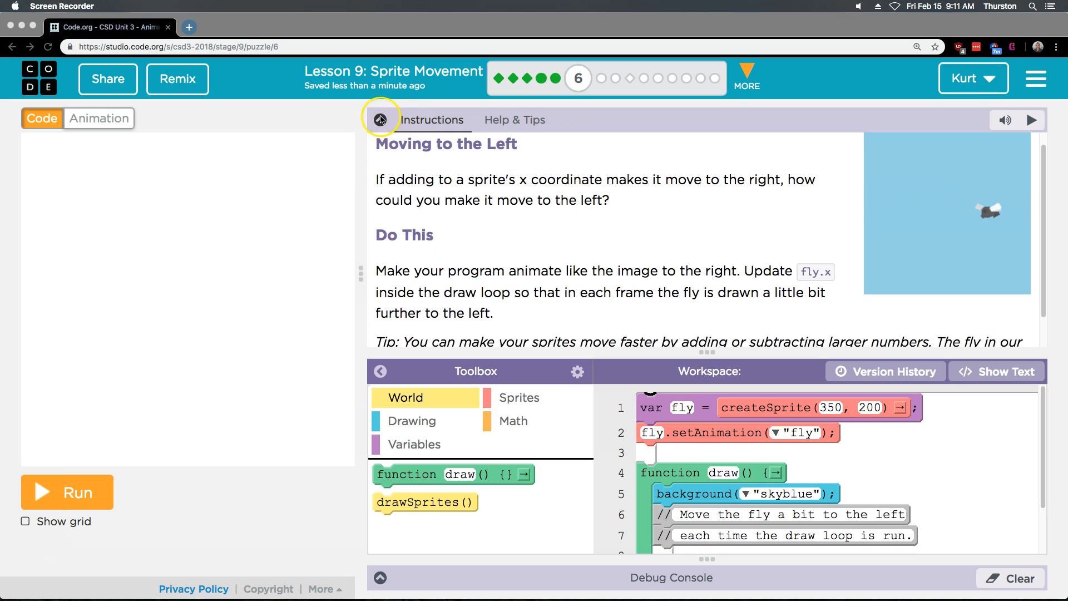
pyautogui.click(381, 120)
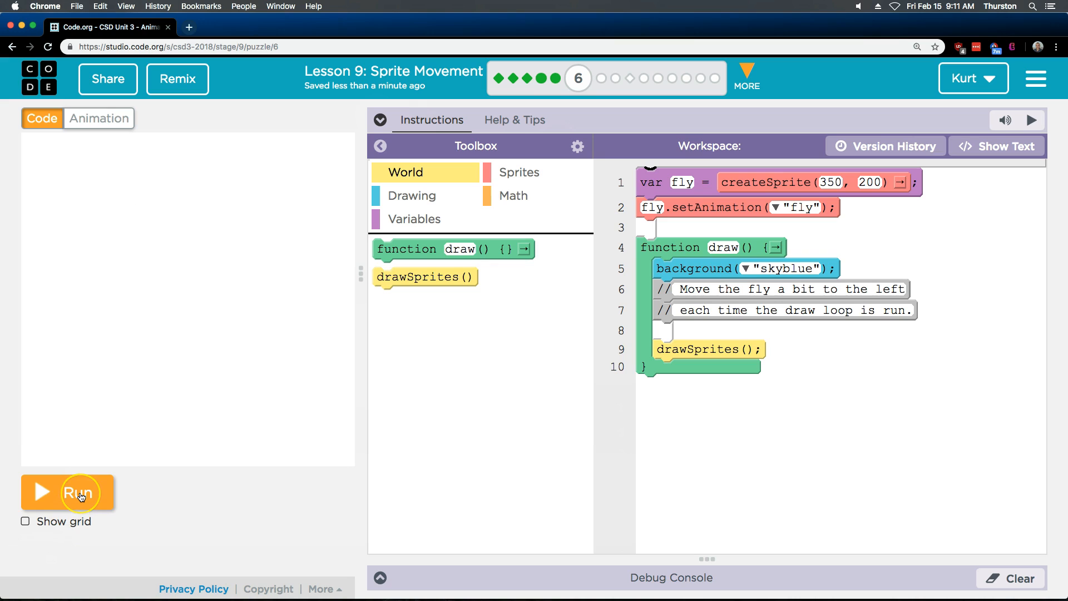
pyautogui.click(80, 492)
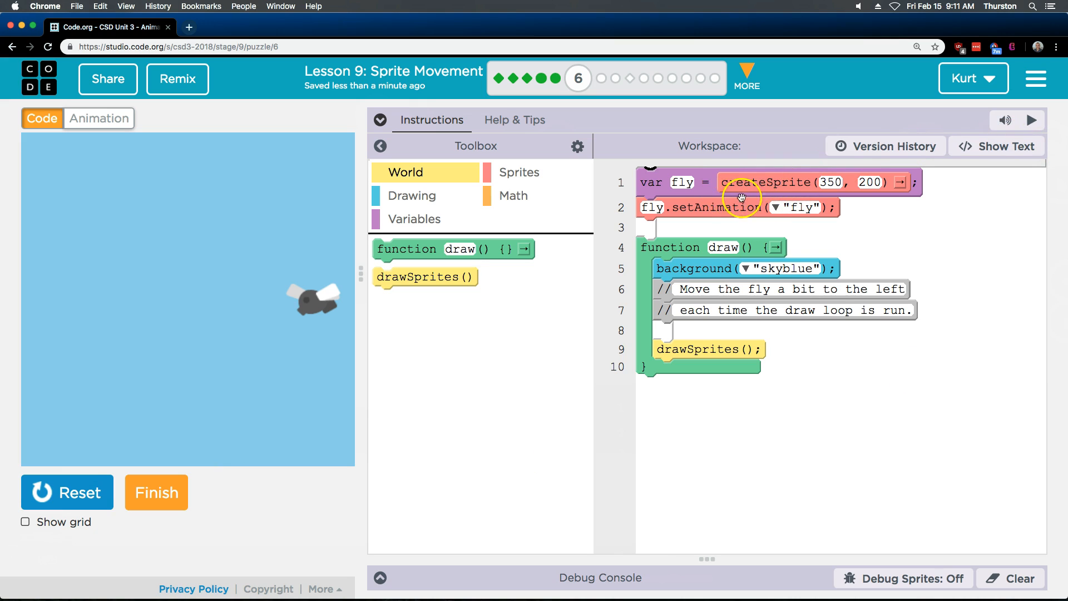
pyautogui.moveTo(511, 292)
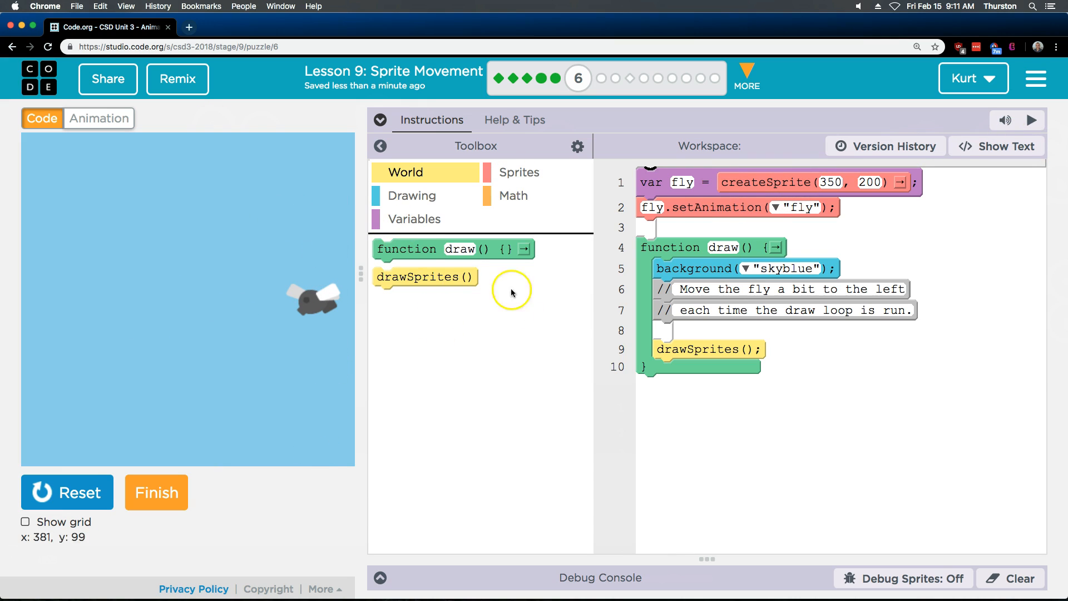
pyautogui.moveTo(603, 283)
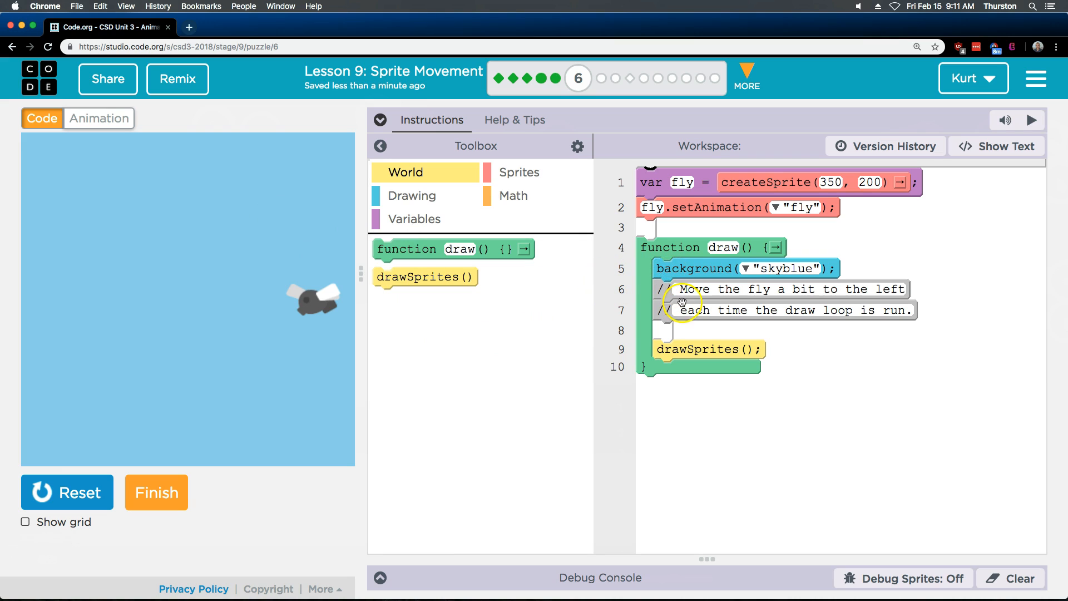
pyautogui.moveTo(684, 294)
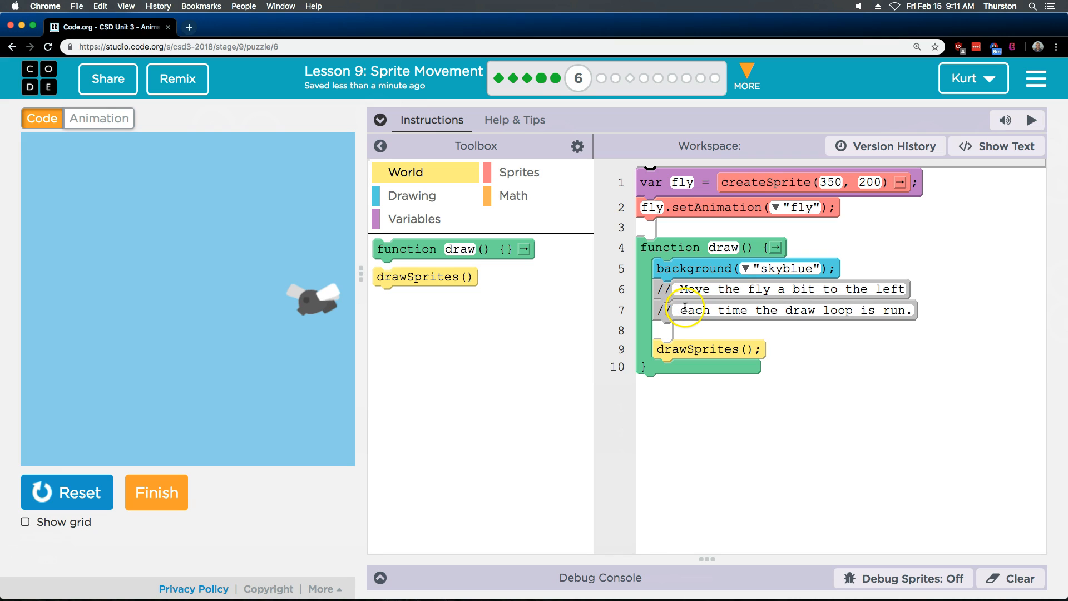
pyautogui.moveTo(524, 199)
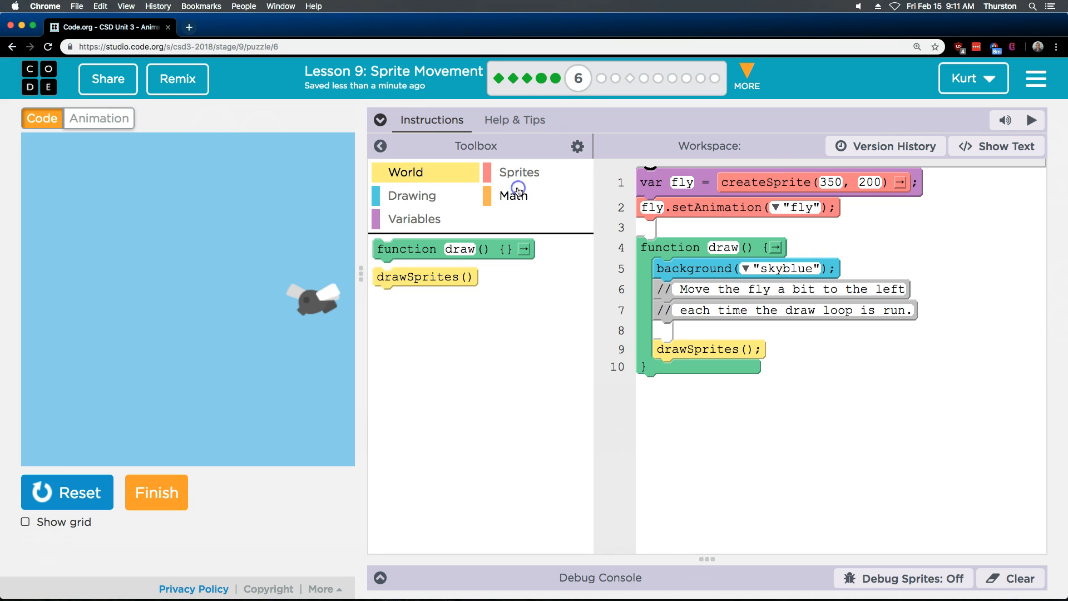
# Step: Add an x = assignment block from Variables inside the draw loop at line 8
pyautogui.click(513, 196)
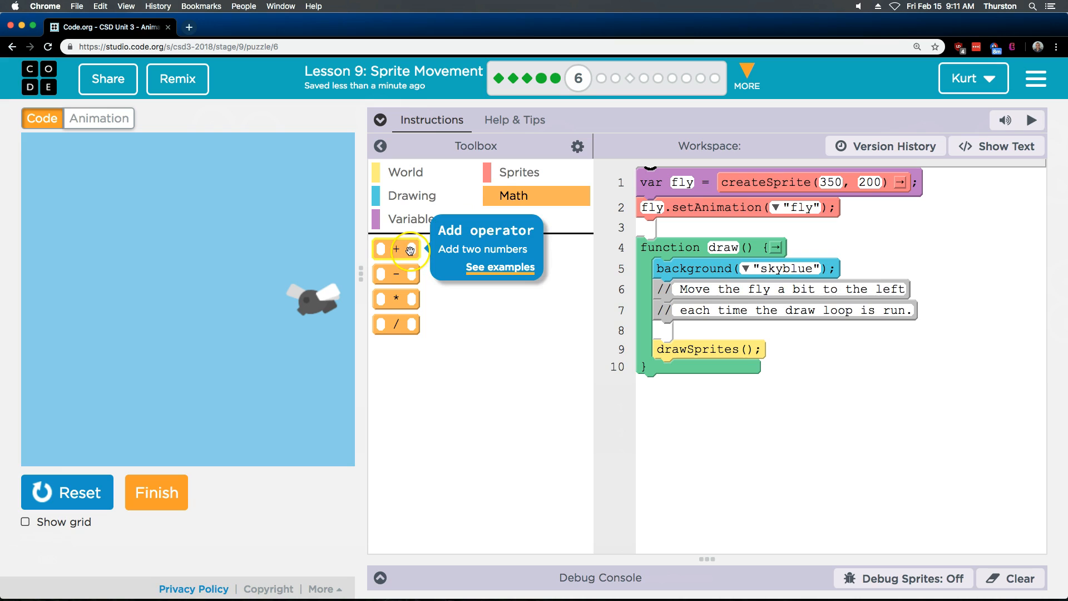
pyautogui.click(521, 171)
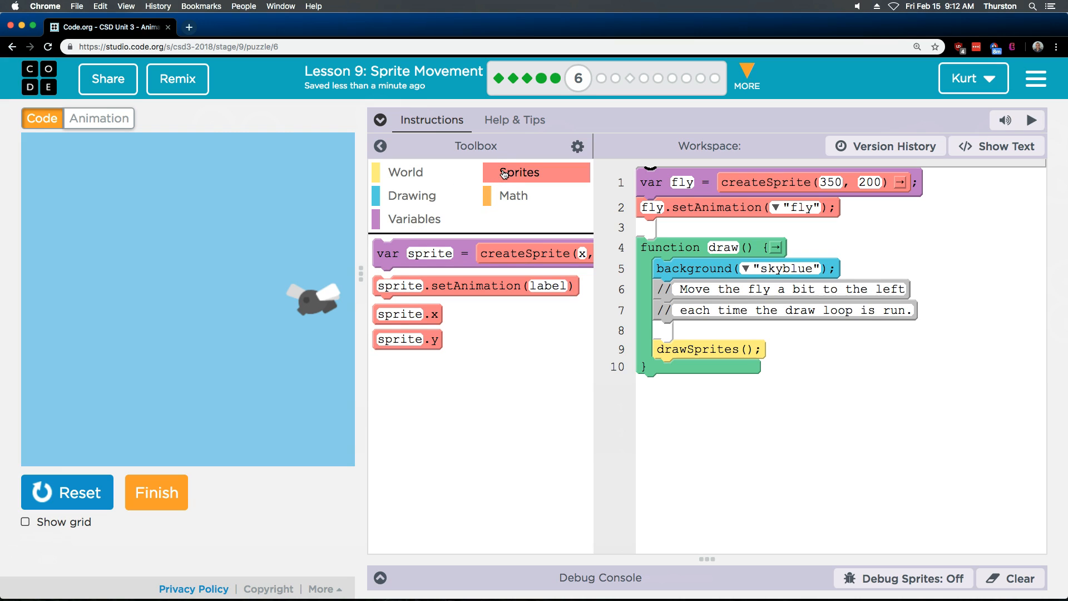
pyautogui.moveTo(408, 314)
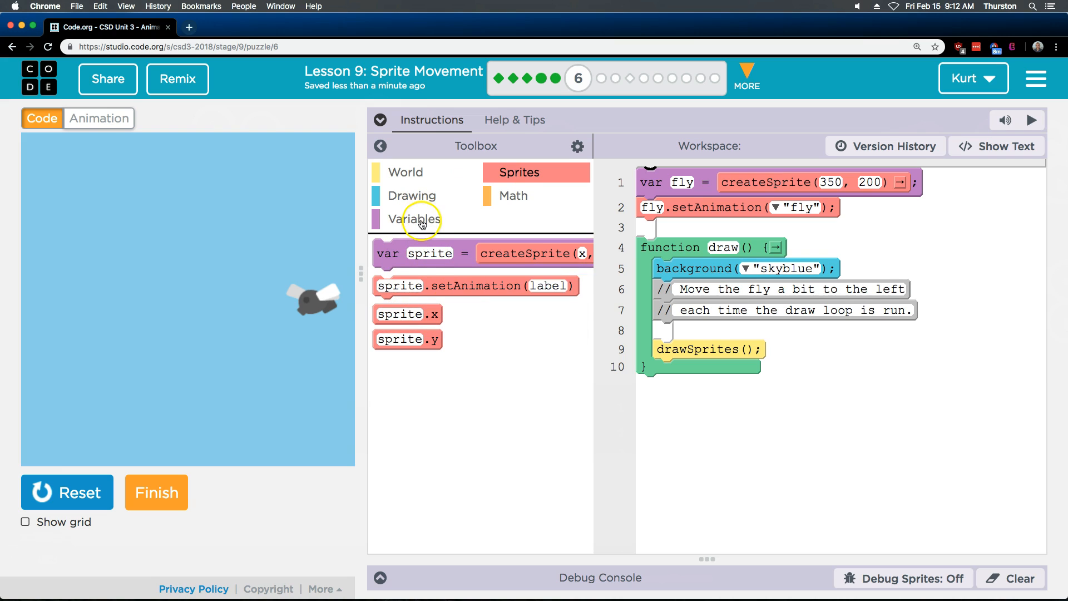
pyautogui.click(415, 219)
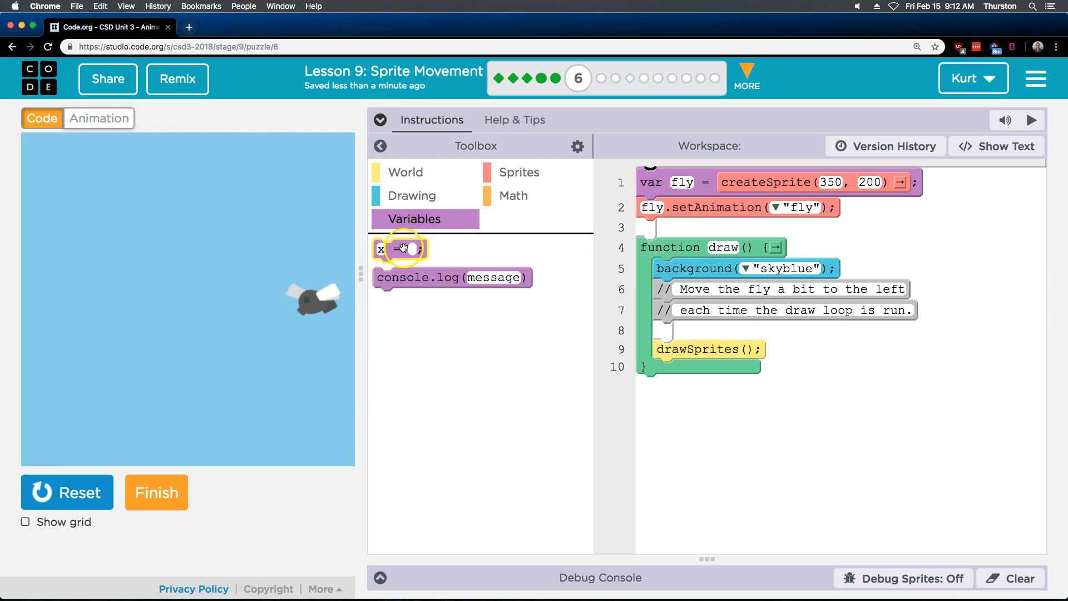
pyautogui.moveTo(401, 249); pyautogui.dragTo(664, 329)
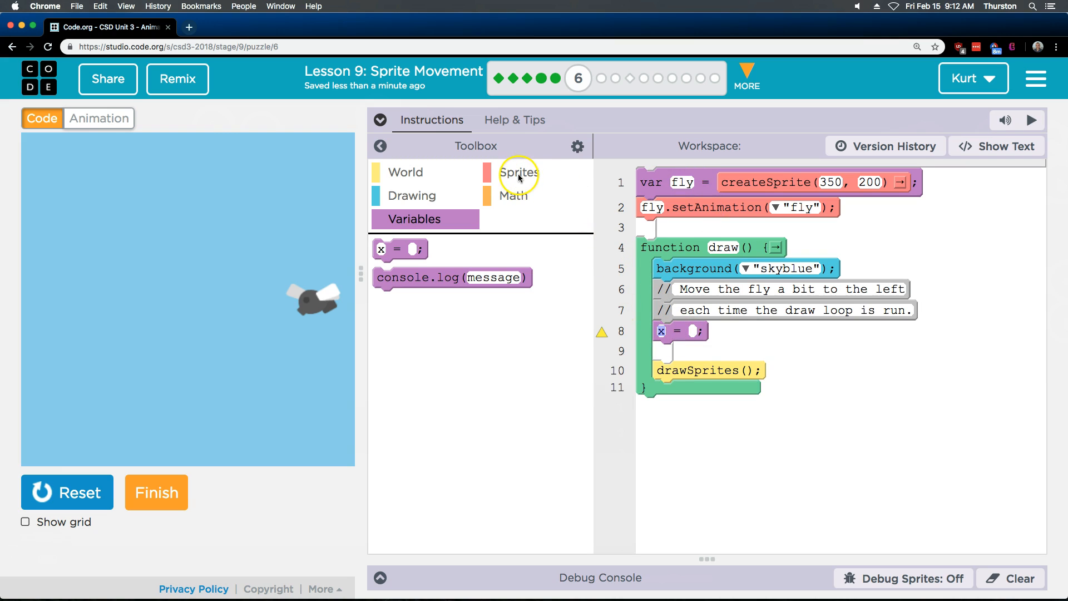
pyautogui.moveTo(527, 176)
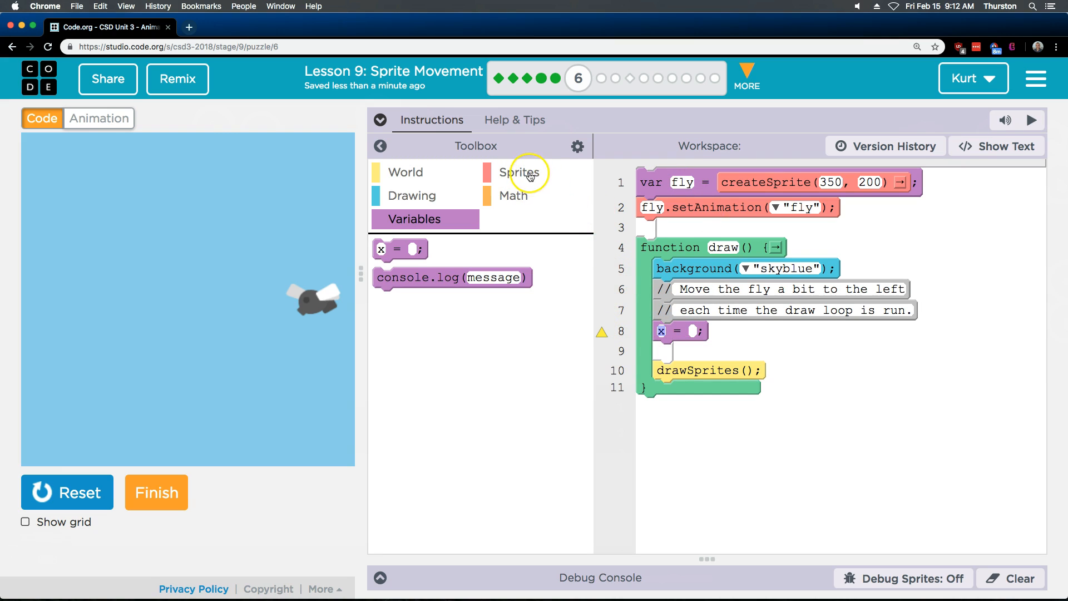
pyautogui.moveTo(523, 173)
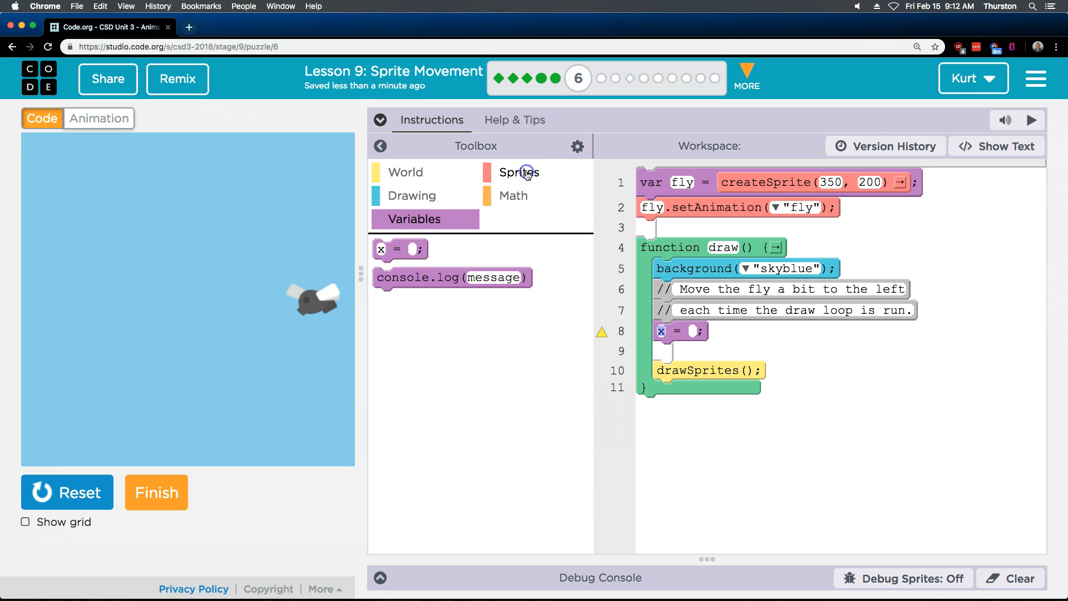
# Step: Make line 8 read sprite.x = 5 + 5 using a sprite.x target and an addition block
pyautogui.click(519, 172)
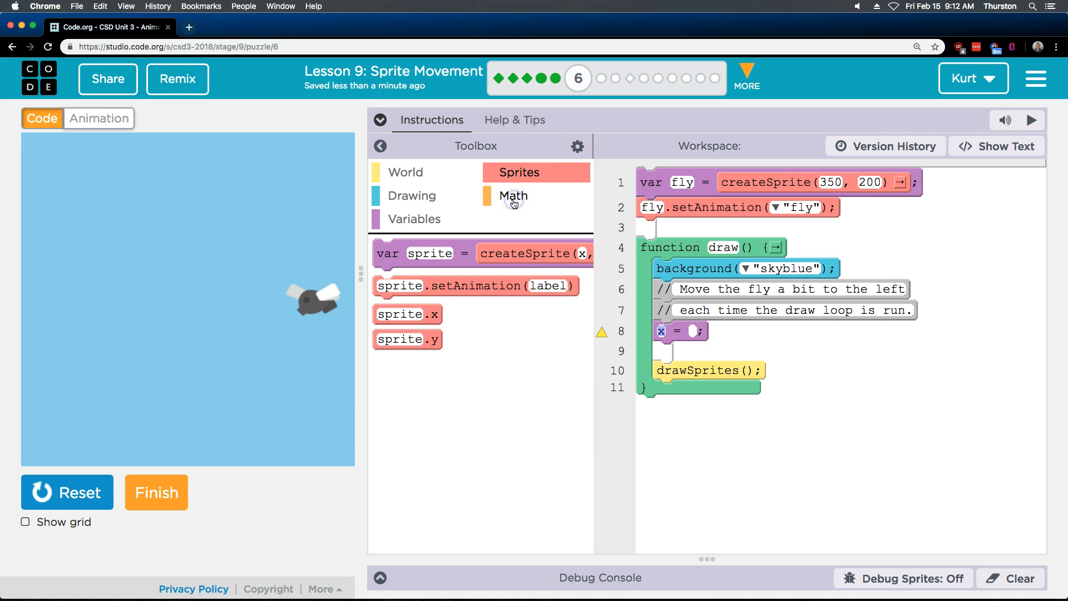
pyautogui.click(512, 196)
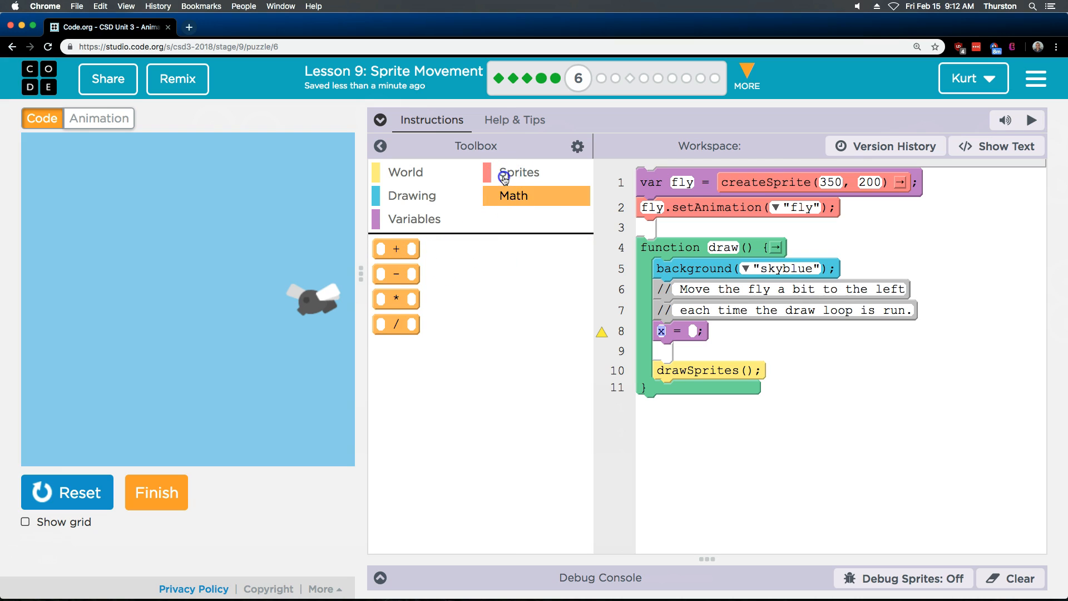
pyautogui.click(517, 172)
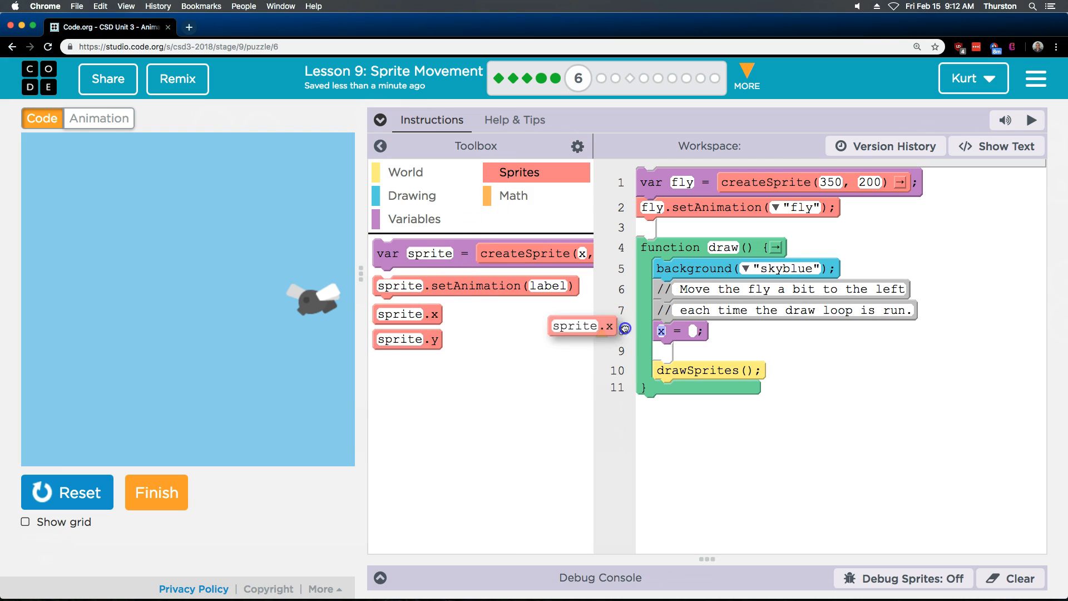
pyautogui.moveTo(580, 326); pyautogui.dragTo(639, 347)
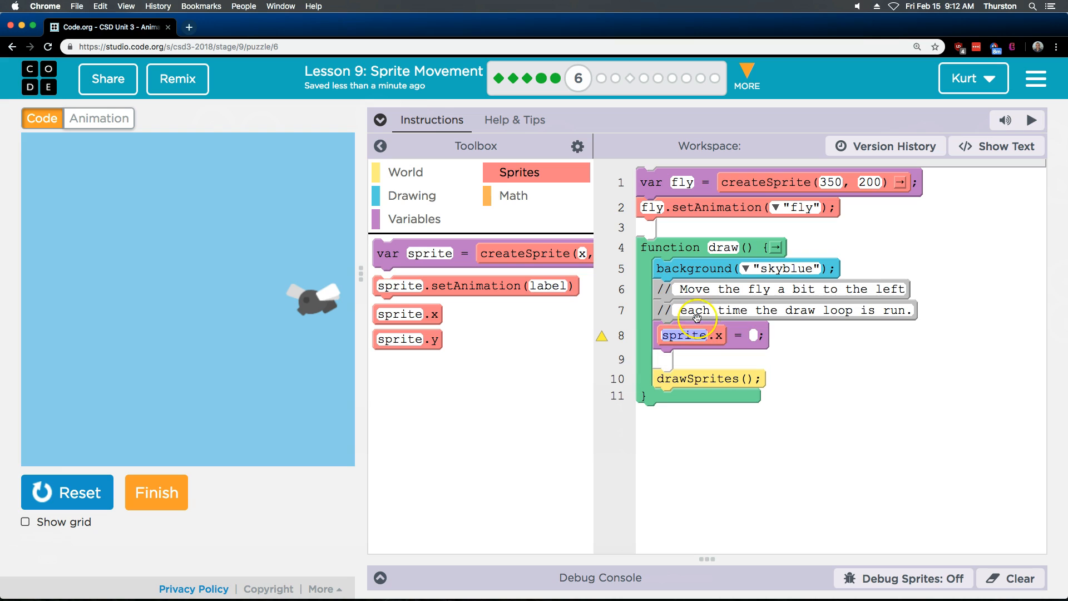
pyautogui.click(512, 196)
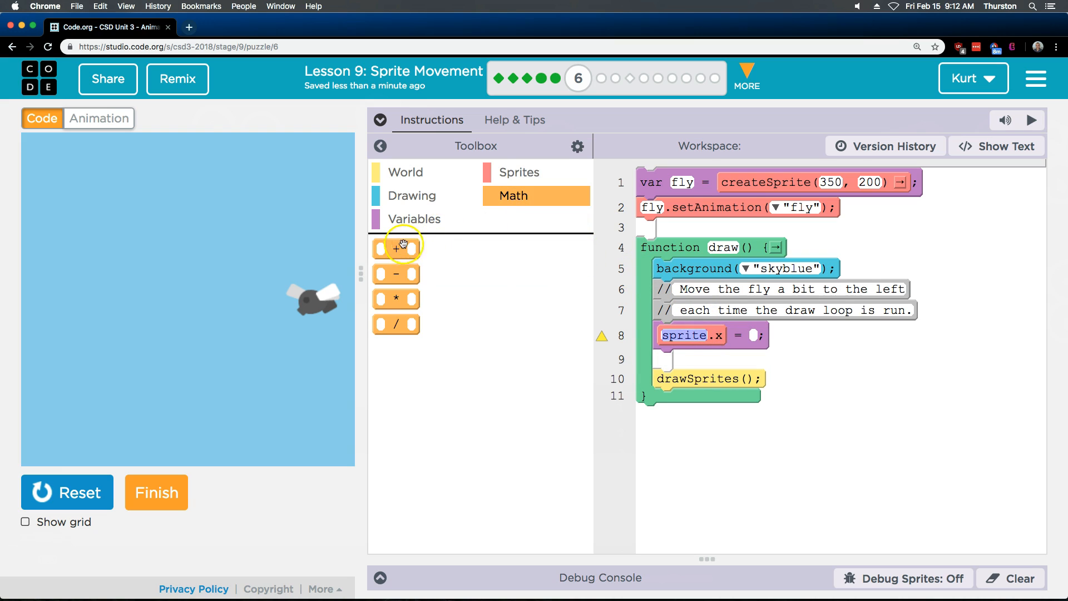
pyautogui.moveTo(396, 248); pyautogui.dragTo(757, 337)
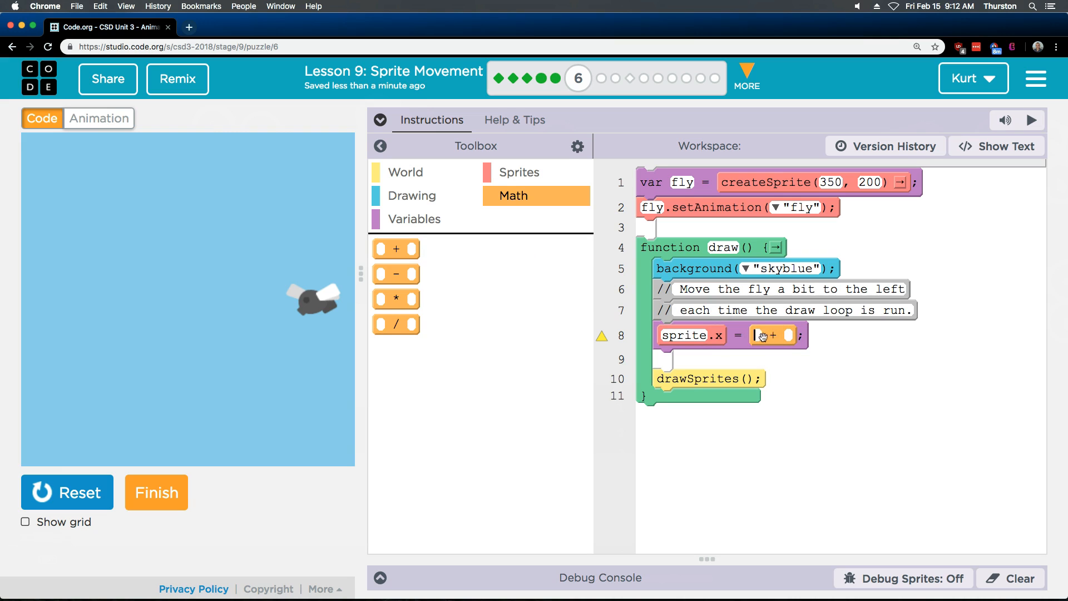
pyautogui.write('5')
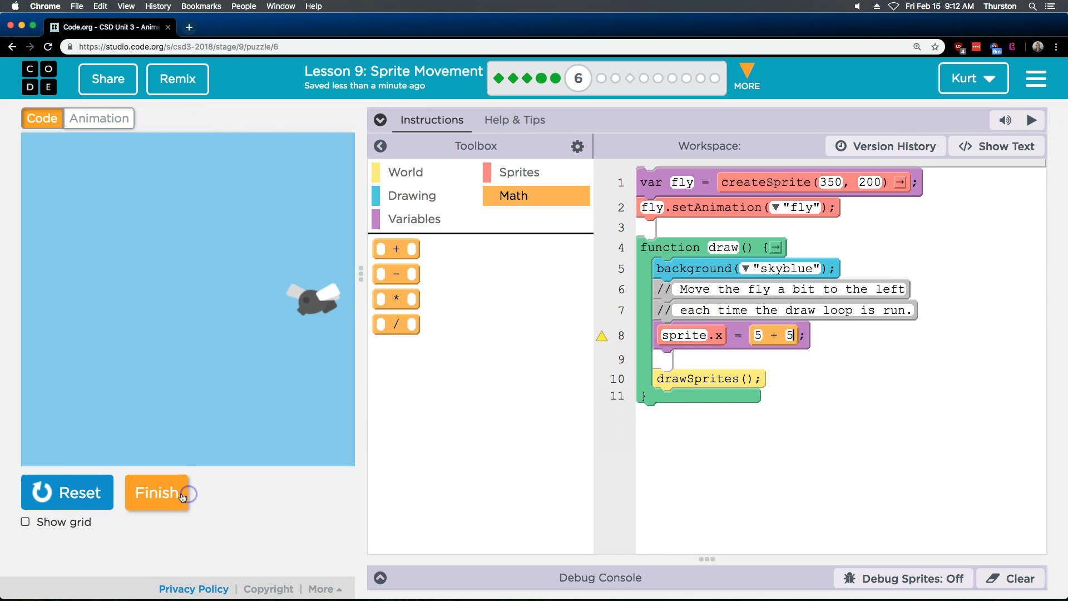
# Step: Rename sprite.x to fly.x on line 8, then reset and run so the fly sits at x = 10
pyautogui.click(157, 493)
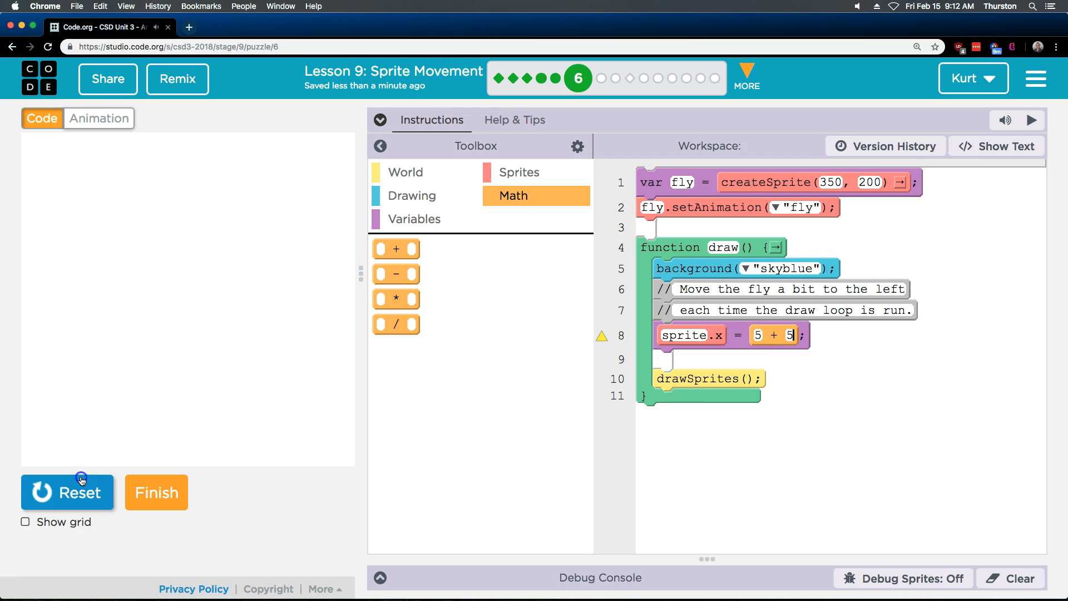
pyautogui.click(1036, 120)
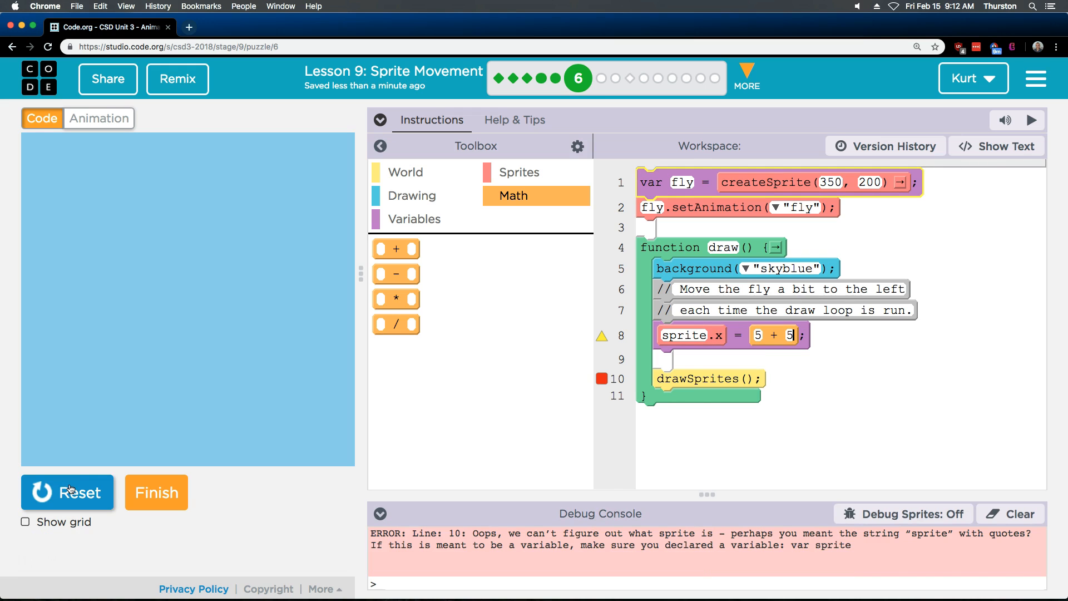
pyautogui.moveTo(895, 539)
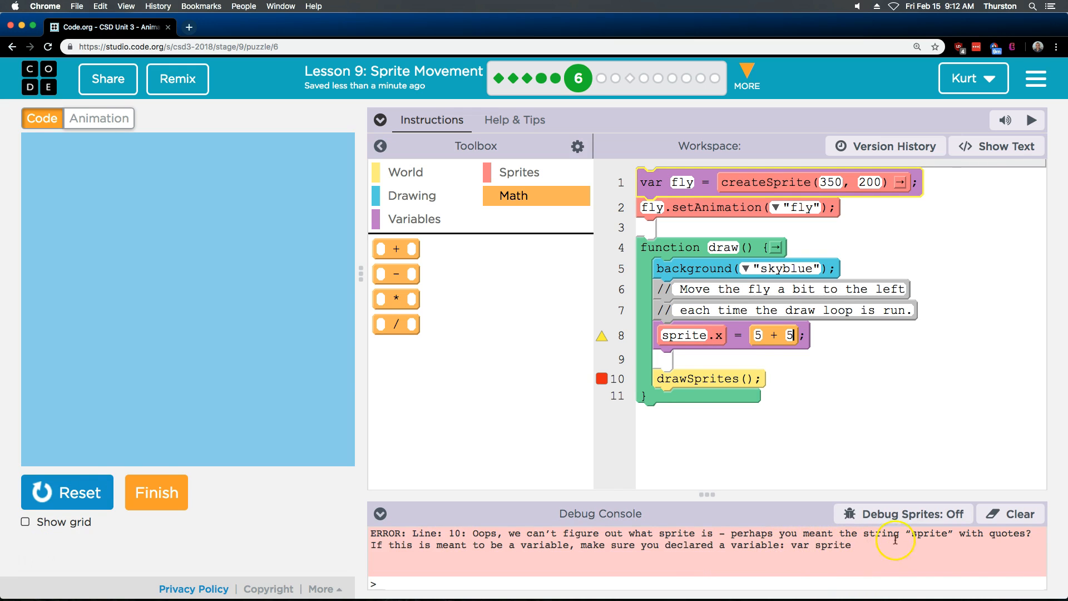
pyautogui.doubleClick(684, 335)
pyautogui.write('fly')
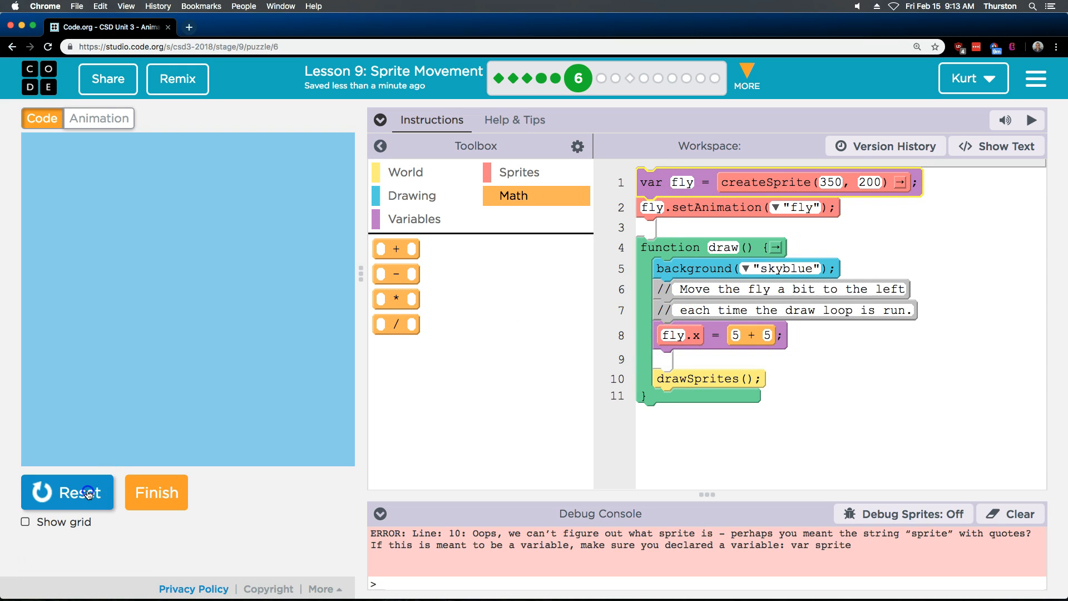
pyautogui.click(67, 491)
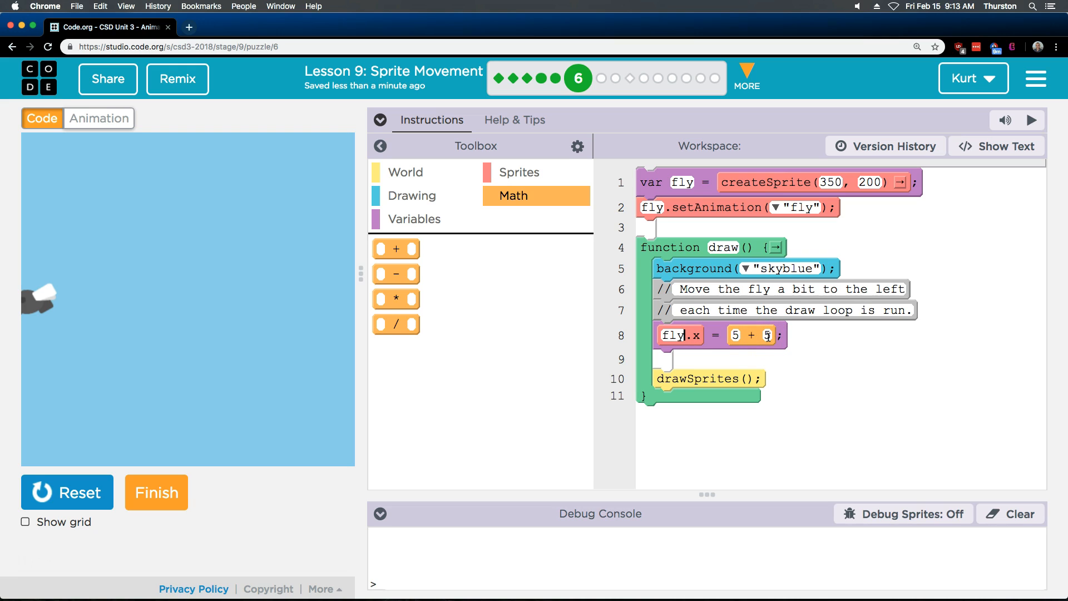
pyautogui.click(735, 334)
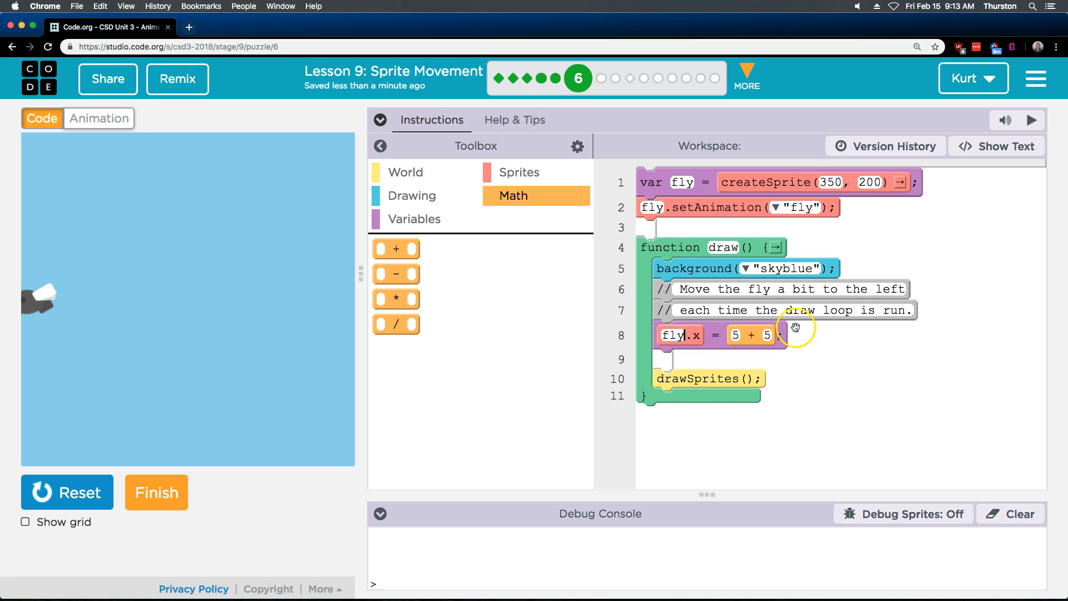
pyautogui.moveTo(703, 421)
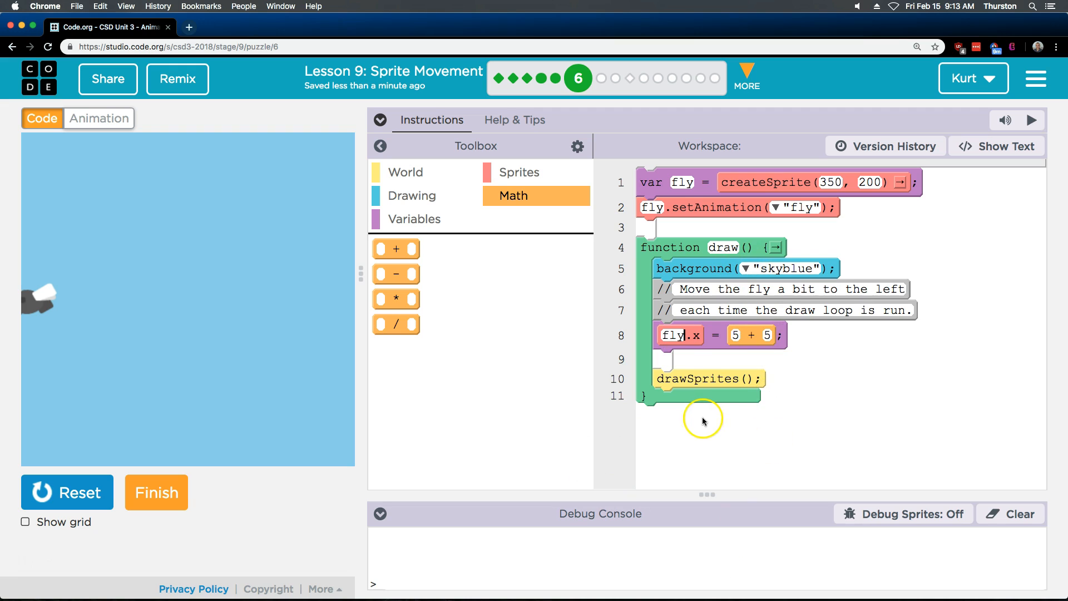
pyautogui.moveTo(739, 339)
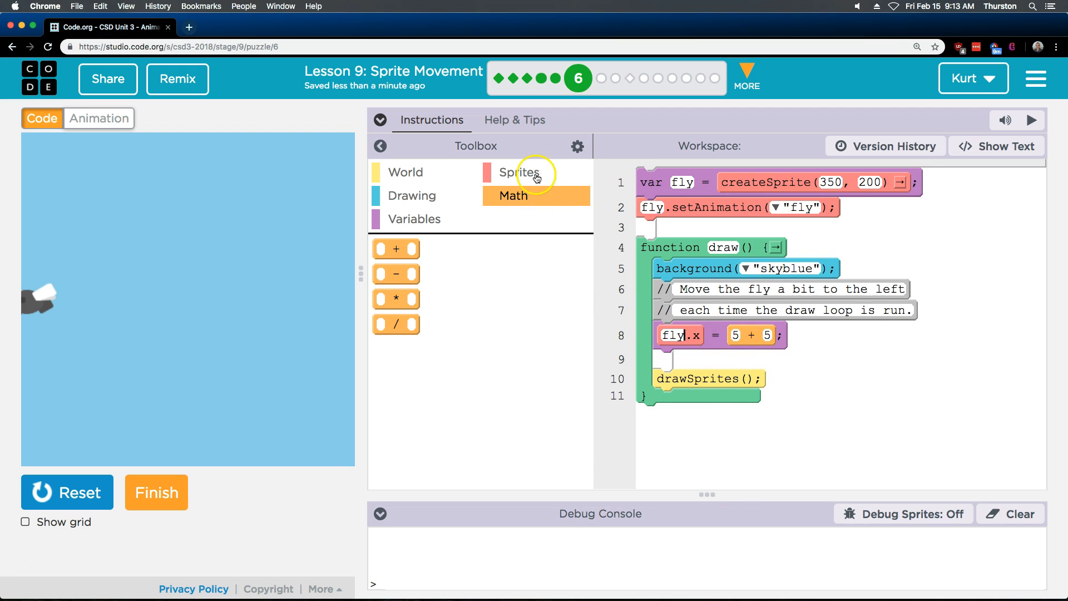
# Step: Change line 8 to fly.x = fly.x + 1 and run so the fly drifts right
pyautogui.click(519, 172)
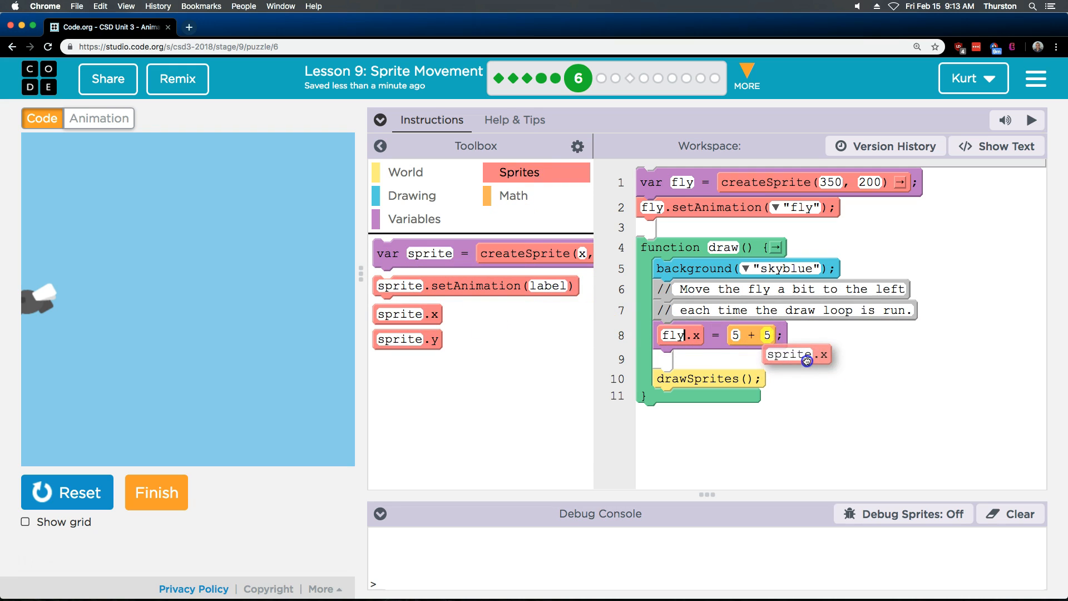
pyautogui.moveTo(795, 354); pyautogui.dragTo(764, 339)
pyautogui.write('fly')
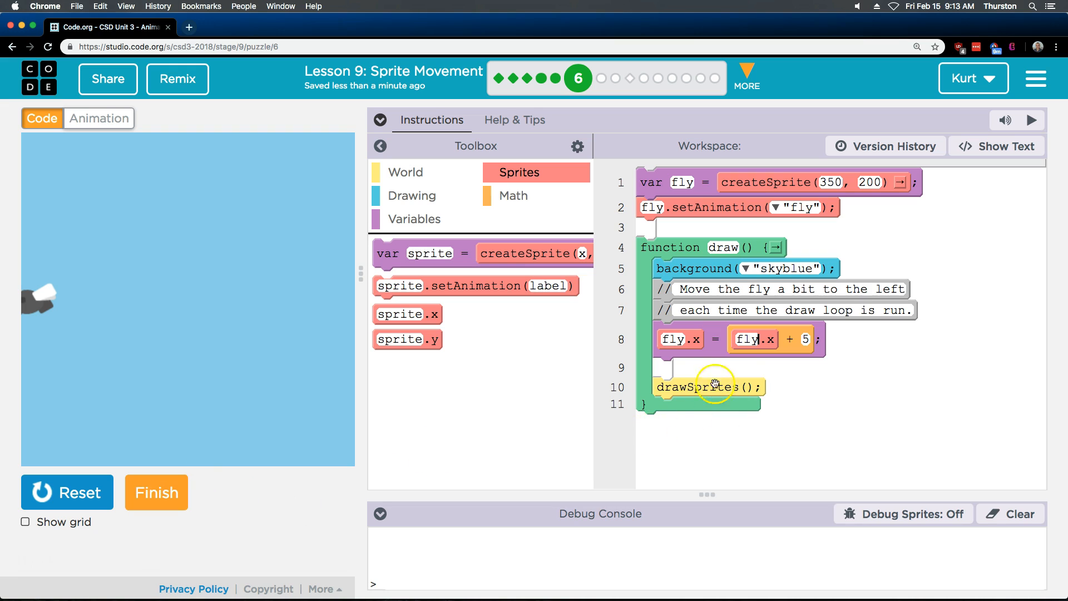
pyautogui.click(67, 491)
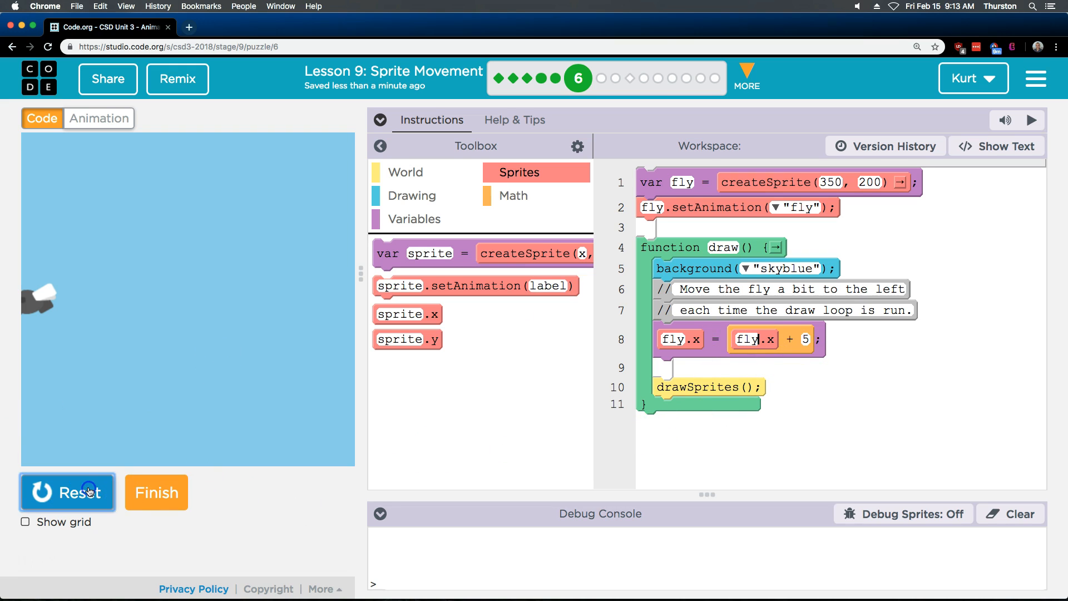
pyautogui.click(67, 492)
pyautogui.write('1')
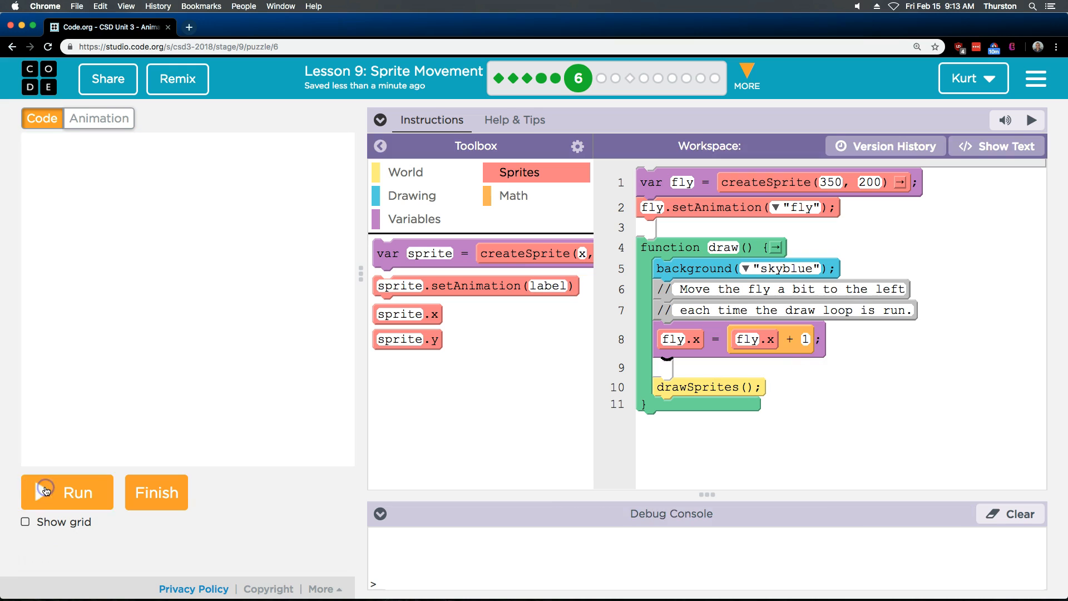
pyautogui.click(65, 492)
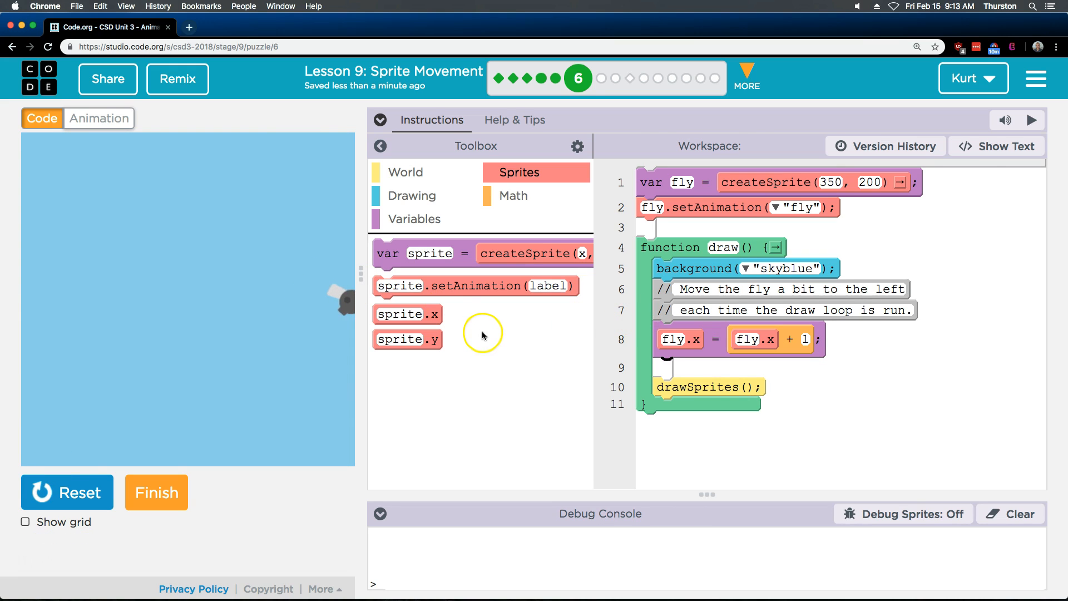
pyautogui.moveTo(326, 305)
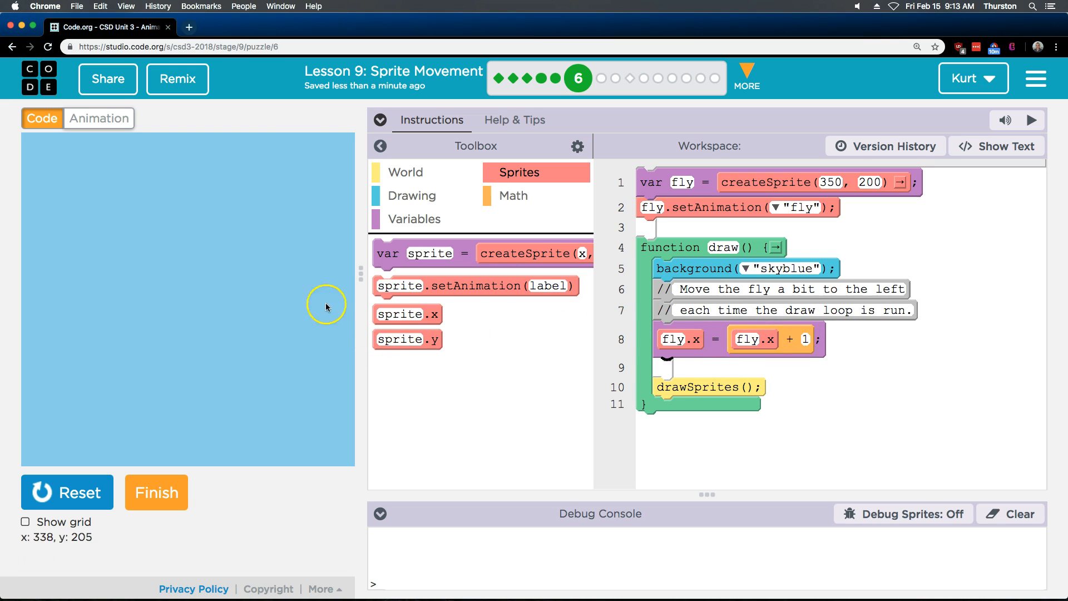
pyautogui.moveTo(545, 311)
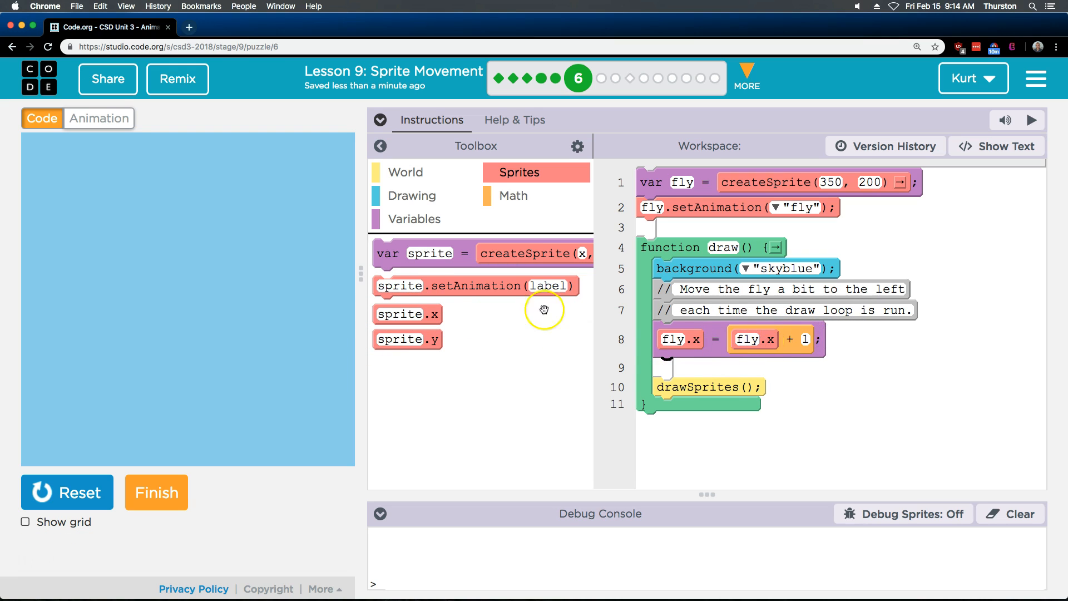
pyautogui.moveTo(726, 317)
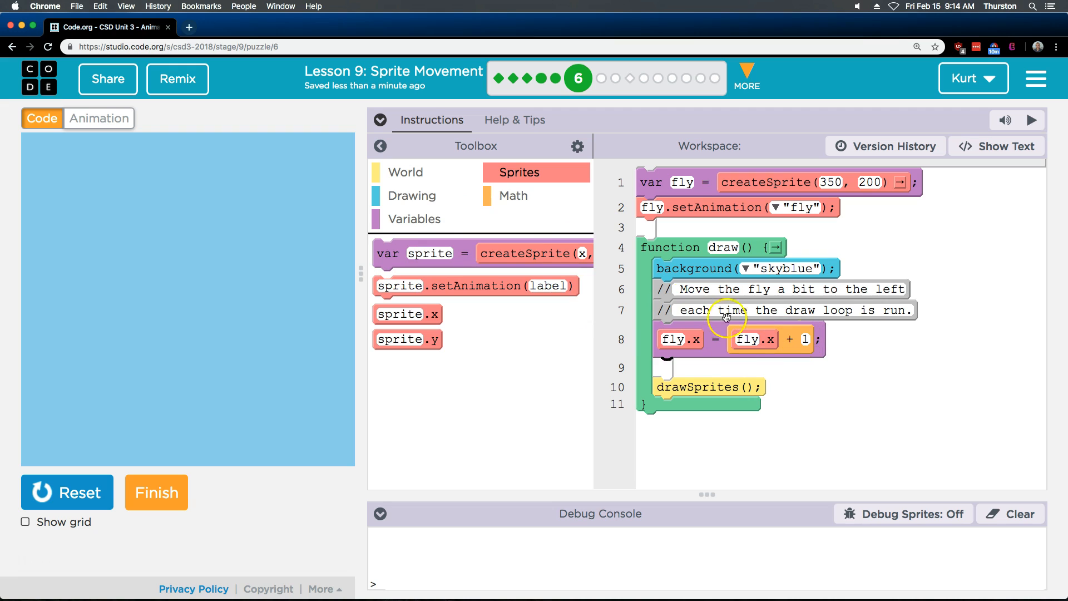
# Step: Change line 8 to fly.x = fly.x - 2 and run so the fly moves left each frame
pyautogui.click(512, 196)
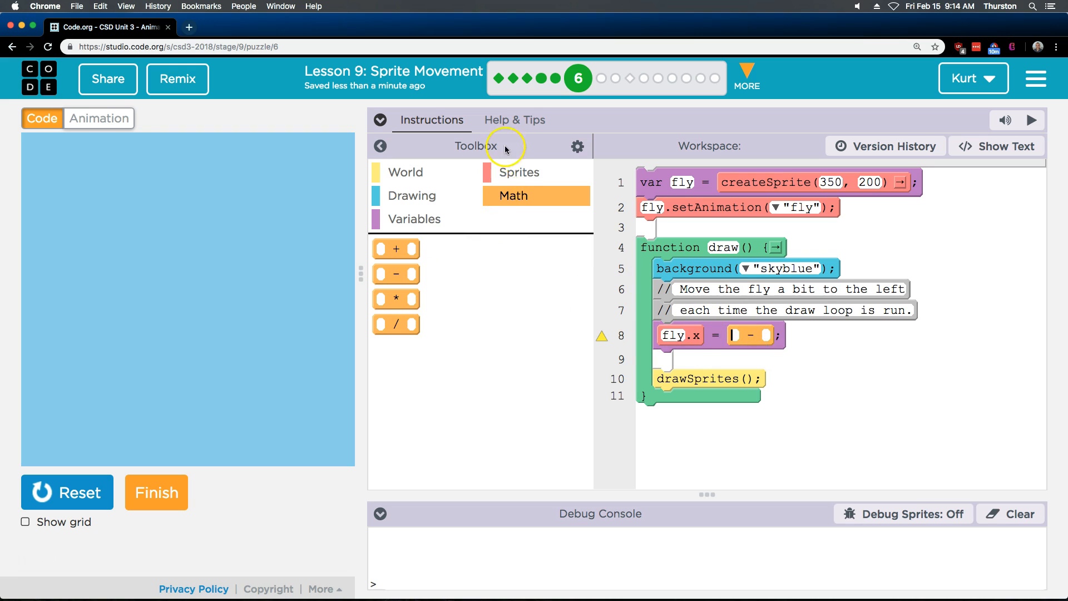
pyautogui.click(519, 172)
pyautogui.write('fly')
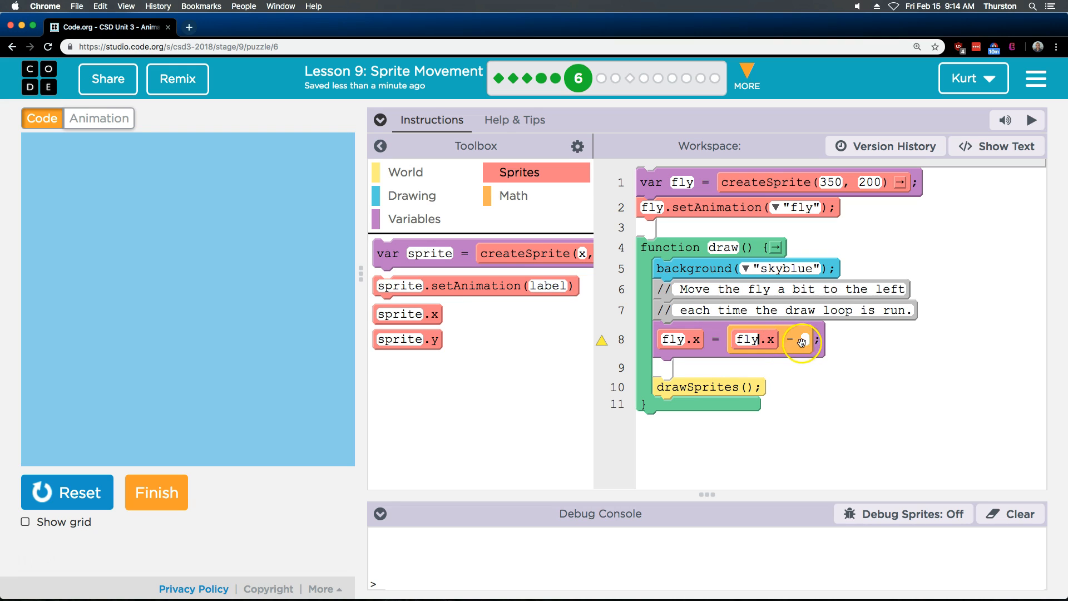
pyautogui.write('1')
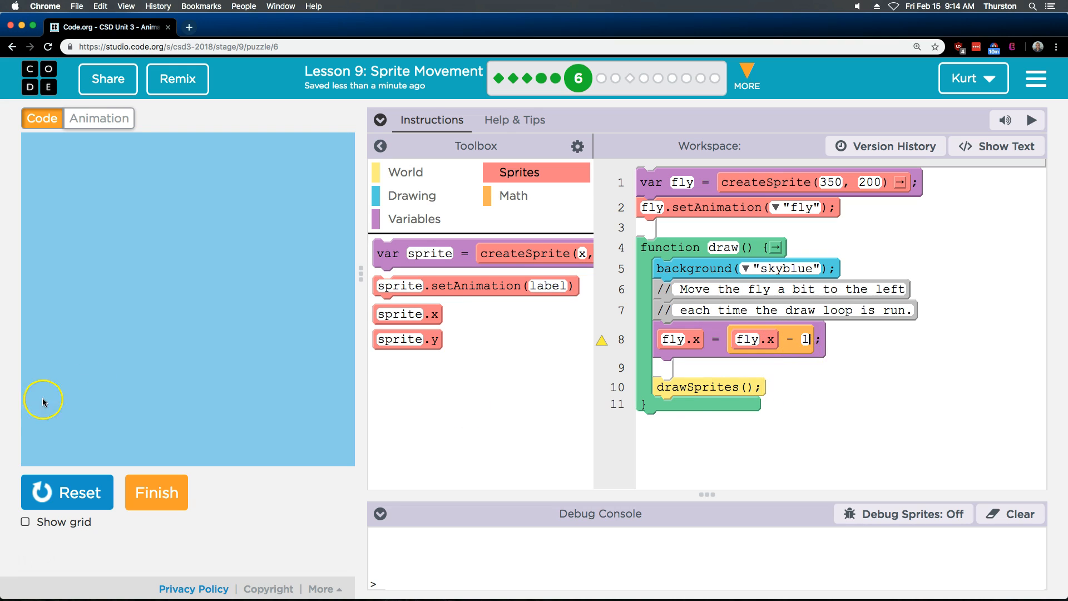
pyautogui.click(66, 492)
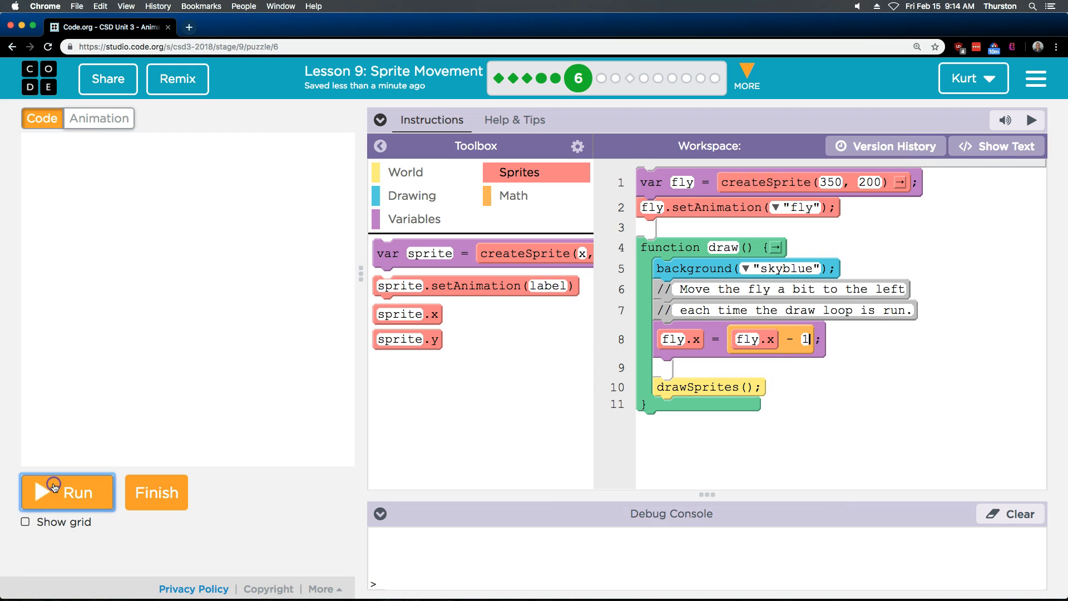
pyautogui.click(67, 492)
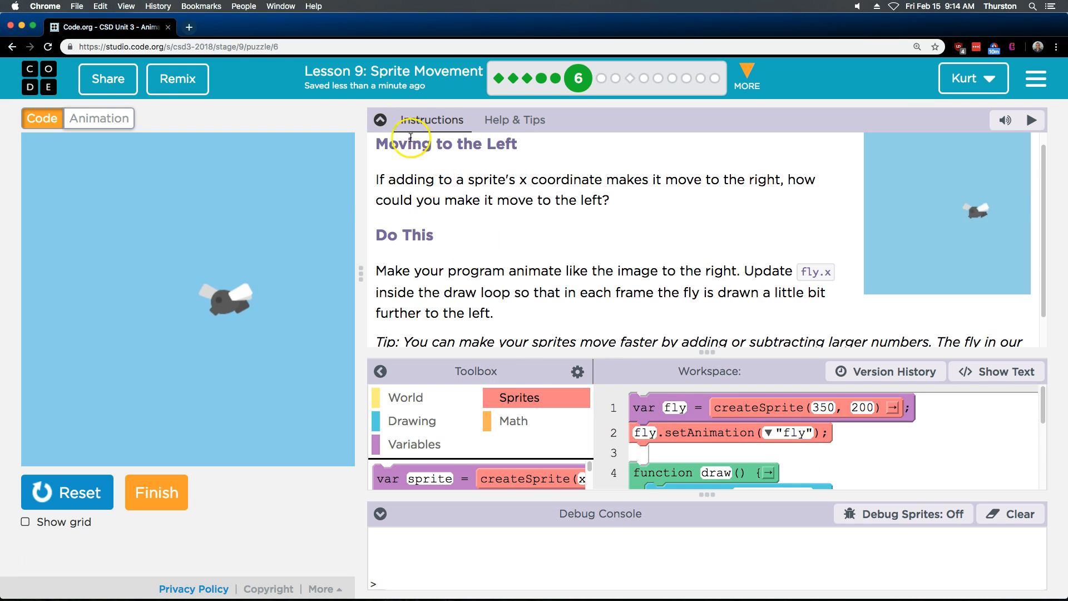
# Step: Collapse and then re-expand the lesson instructions panel
pyautogui.click(379, 121)
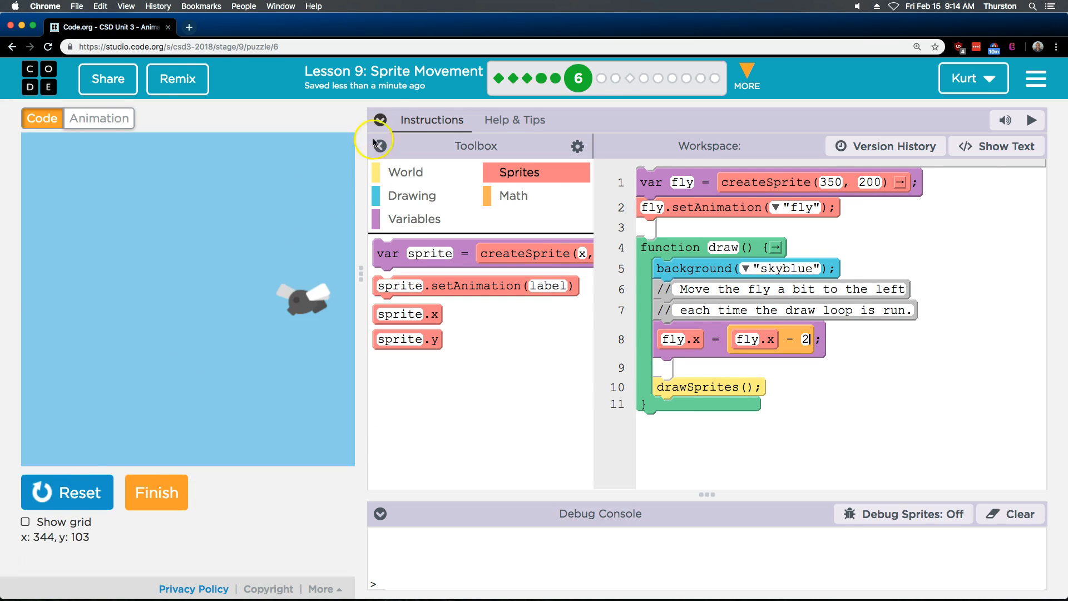
pyautogui.click(379, 120)
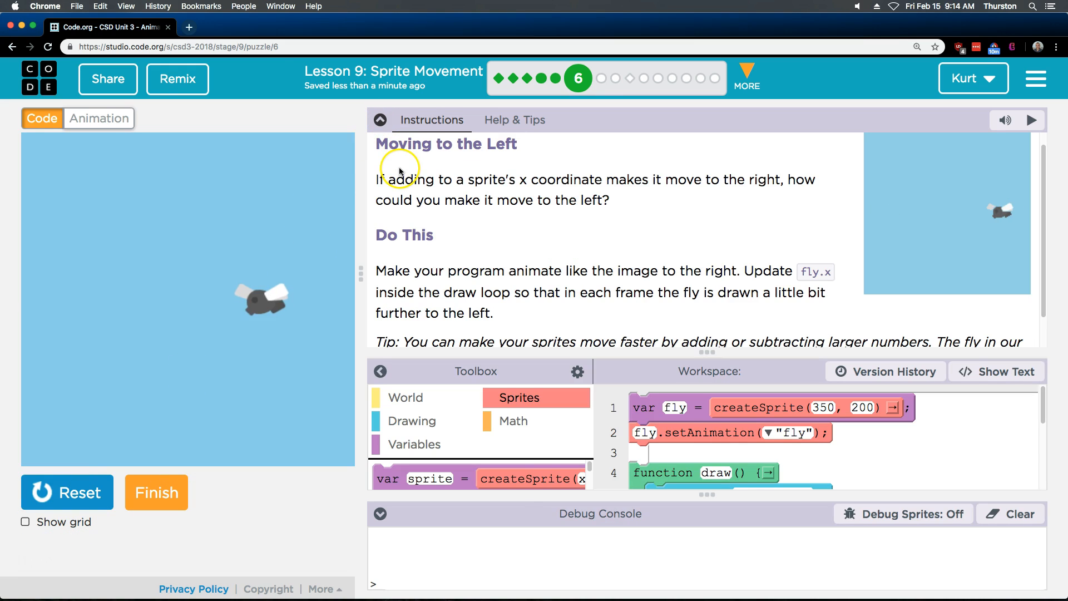